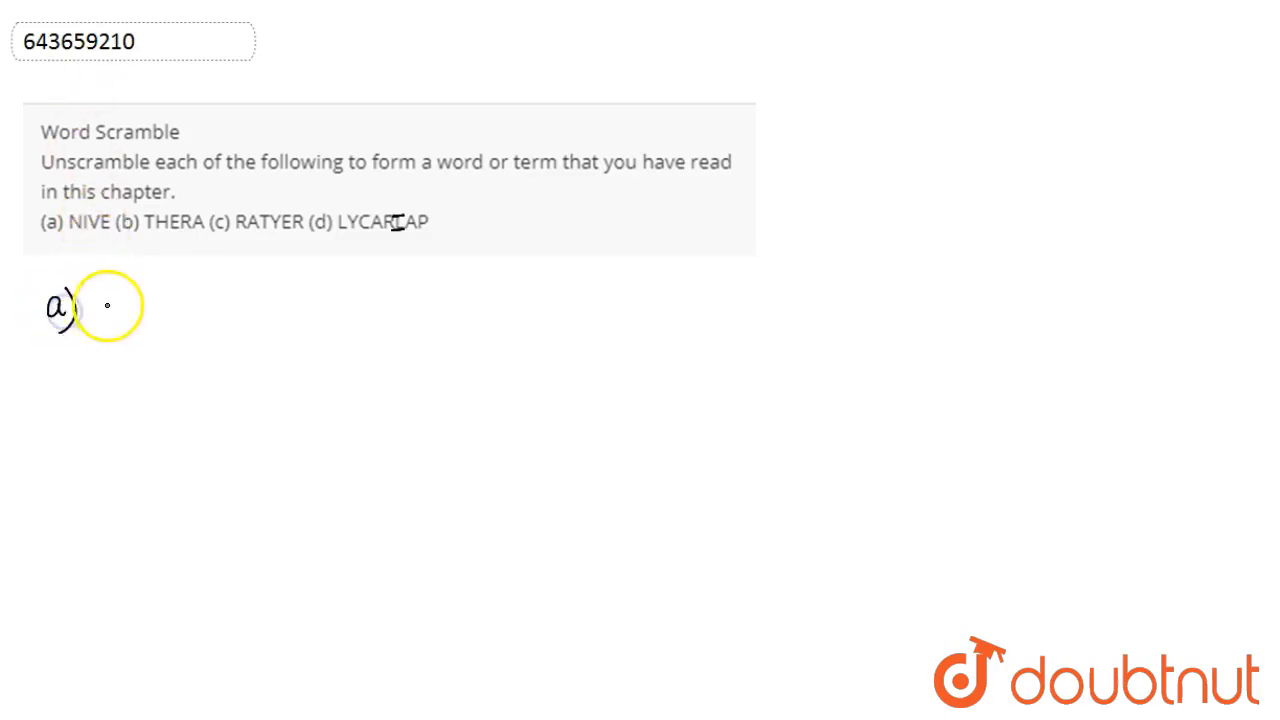
Step: Handwrite 'a) VEIN' under the question and start 'b) HE' on the next line
drag(95, 300, 155, 315)
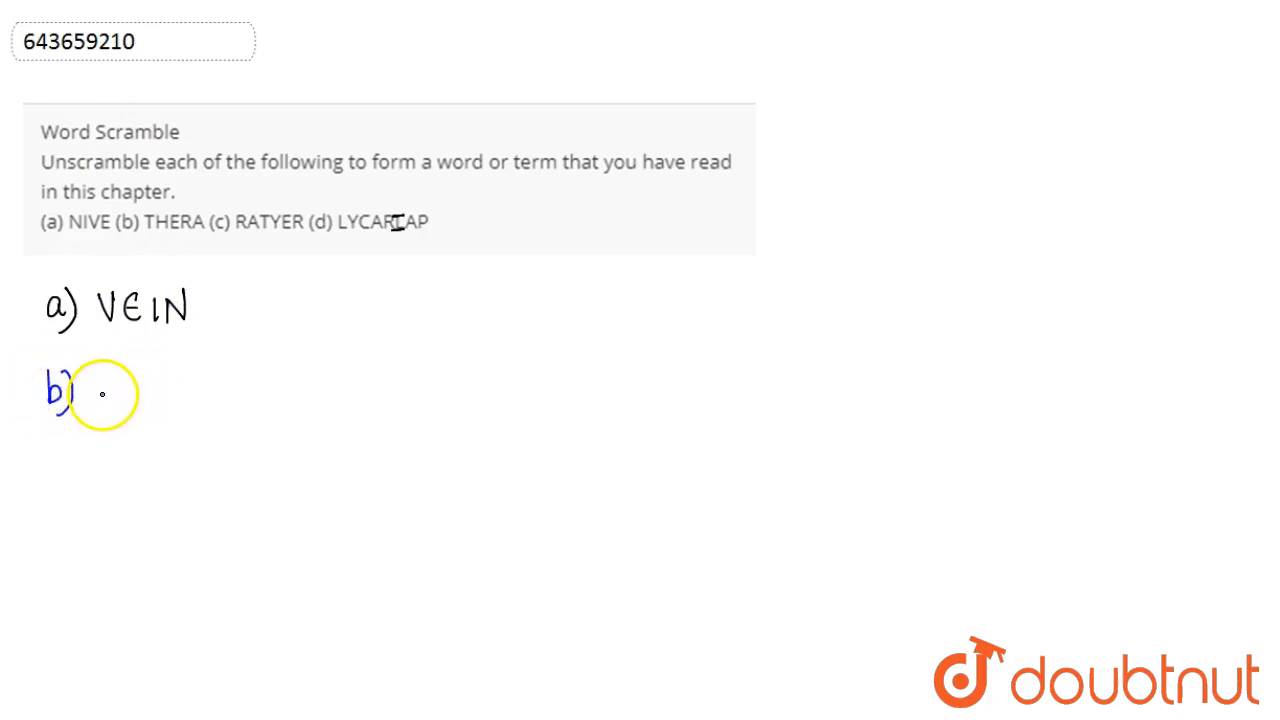
text(HE)
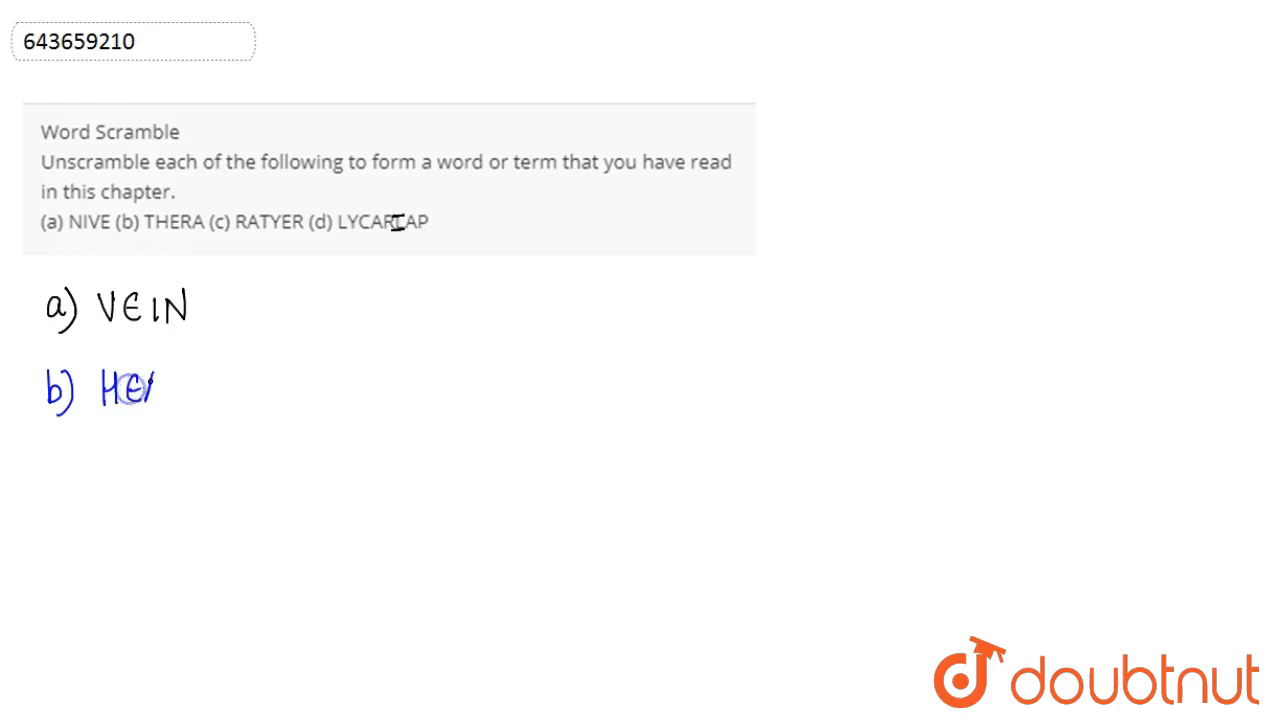